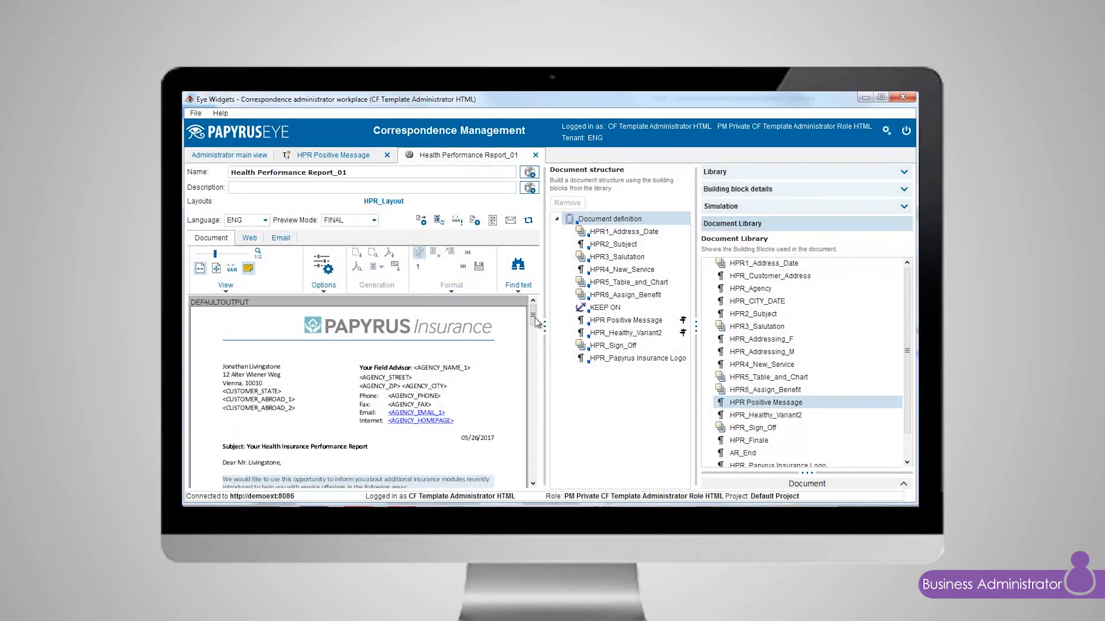
# - Scroll the print preview down to the closing section with chart, bonus link and signature
pyautogui.scroll(-3)
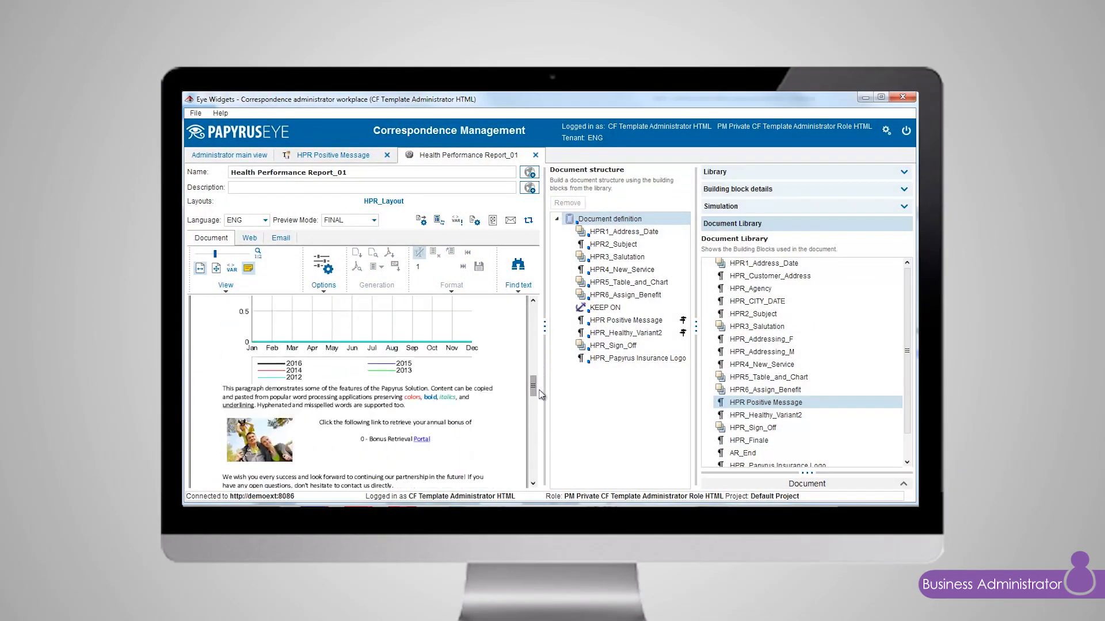
pyautogui.scroll(-3)
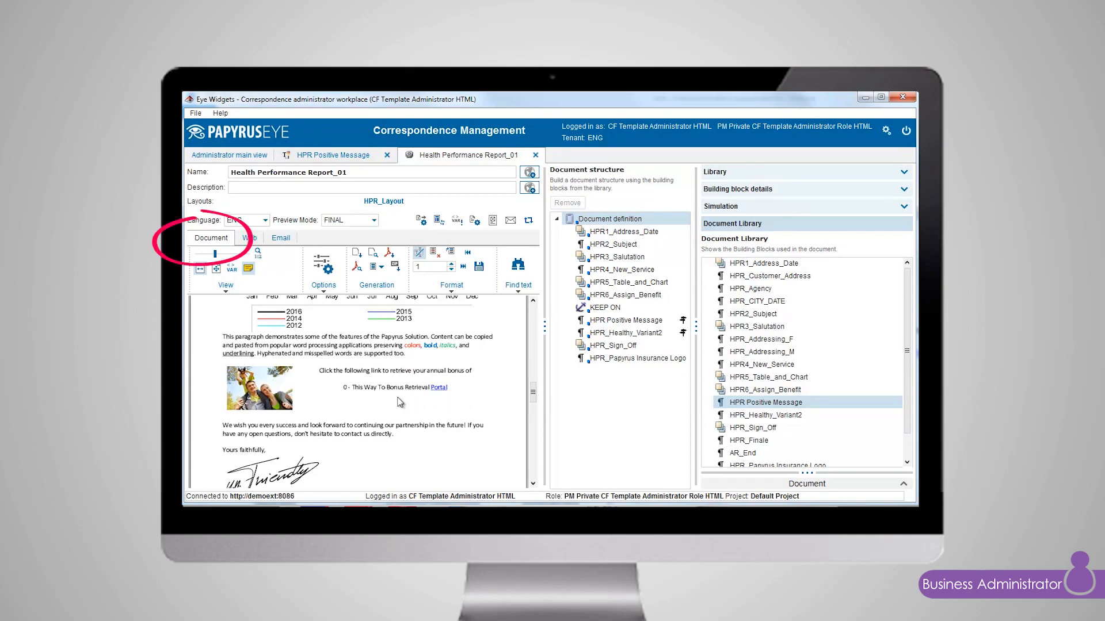
pyautogui.moveTo(313, 250)
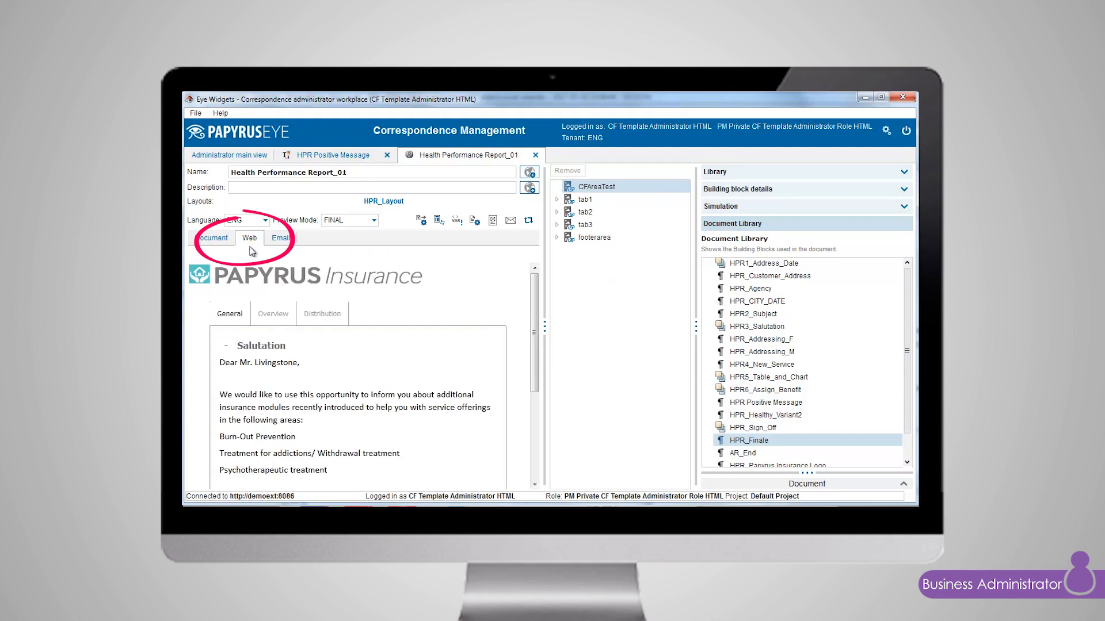
# - Preview the email variant of the report, then return to the print version
pyautogui.click(250, 237)
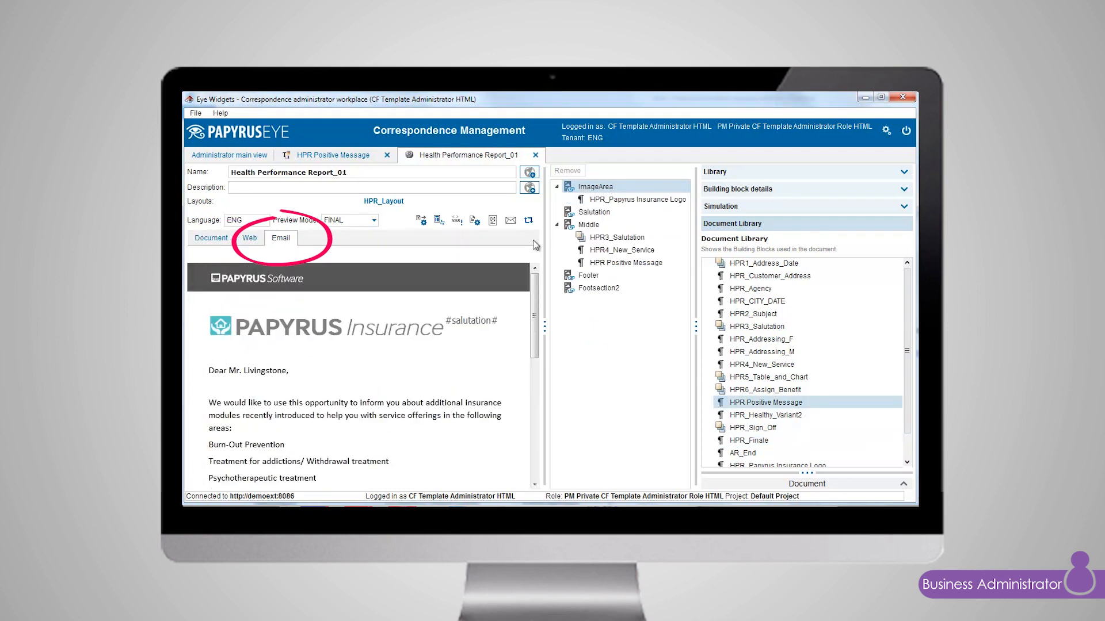
pyautogui.click(210, 237)
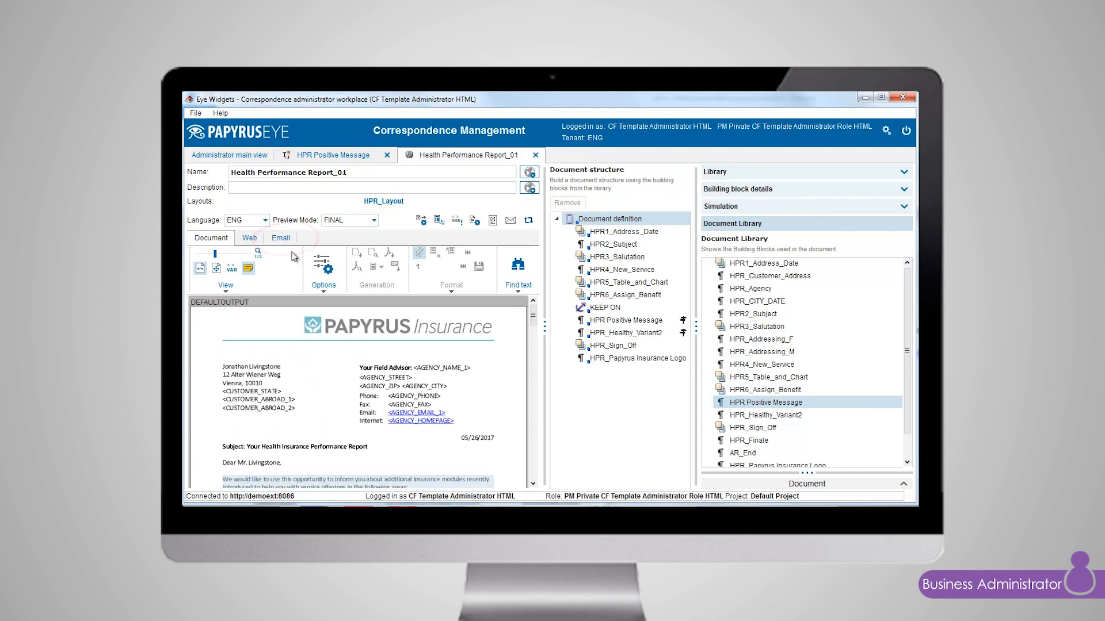
# - Browse the Available Templates gallery of email and web templates, then close it
pyautogui.click(281, 237)
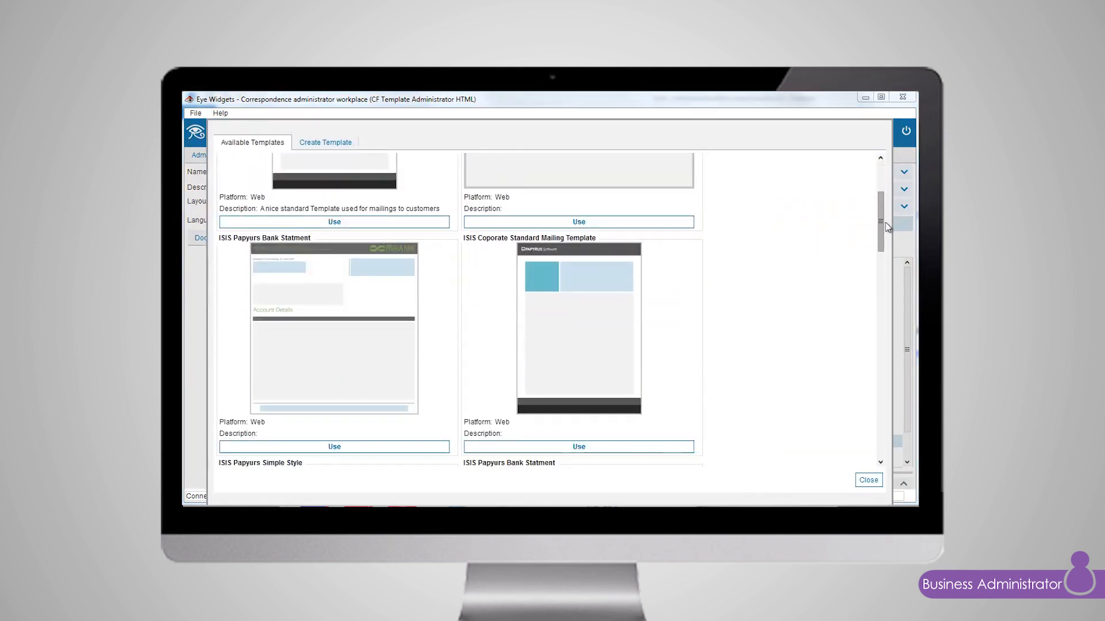
pyautogui.scroll(-3)
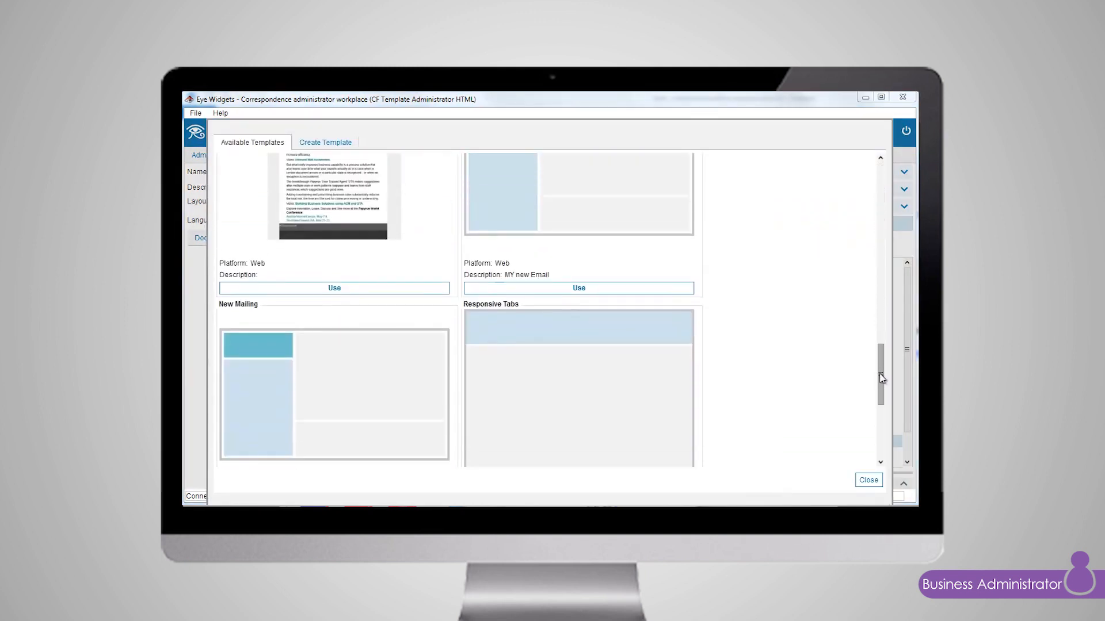
pyautogui.click(578, 288)
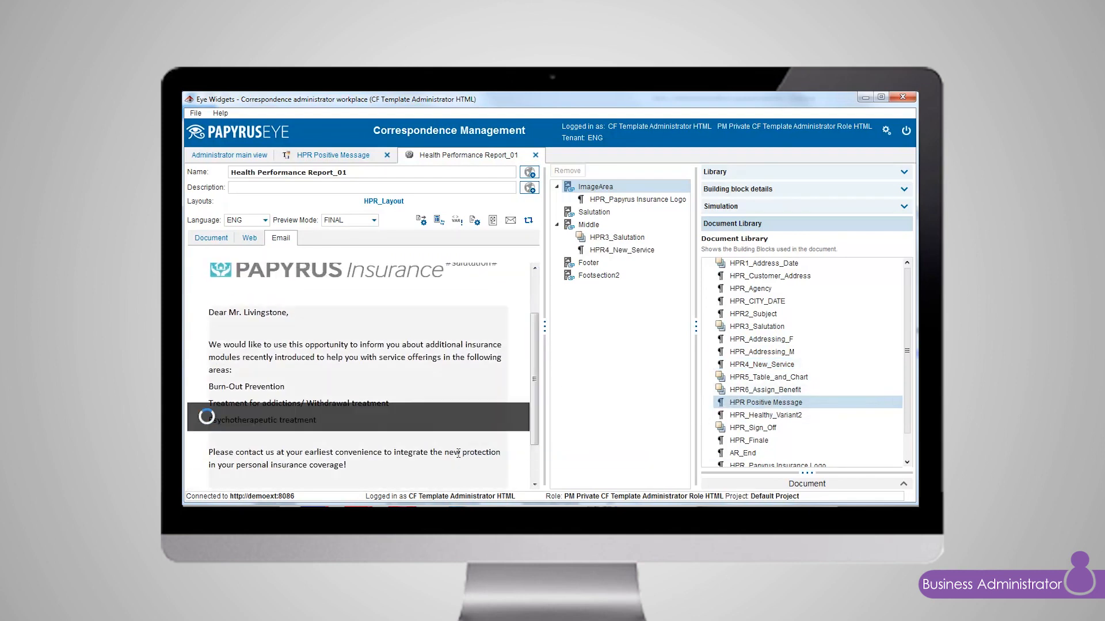
# - Add 'You can find the web version here' to the email closing, with 'here' as a website link, and save
pyautogui.click(750, 439)
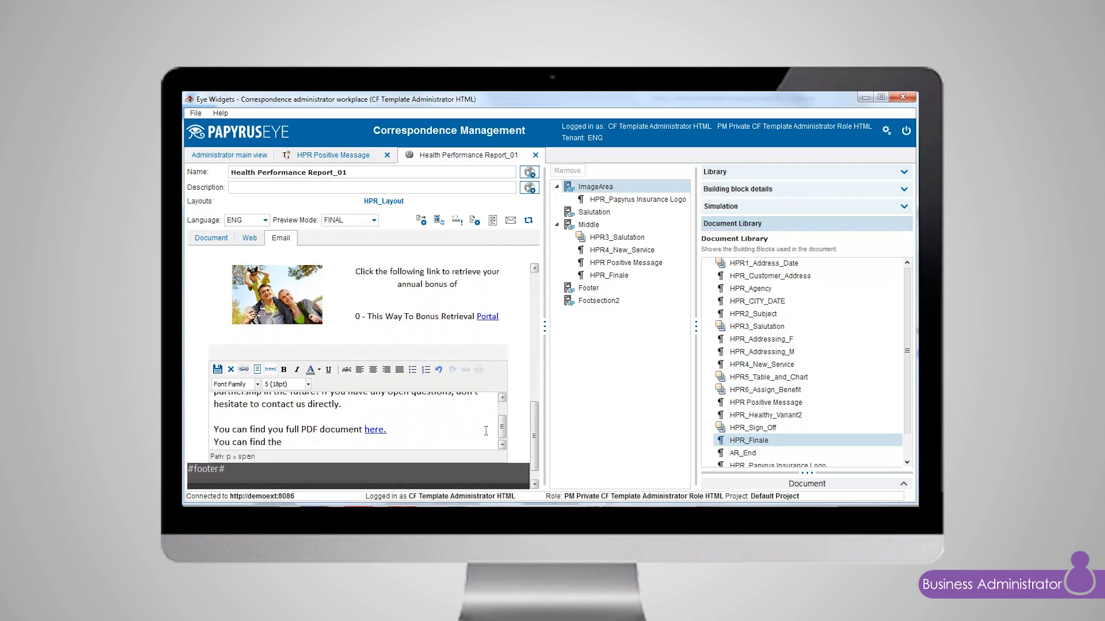
pyautogui.write('web versio')
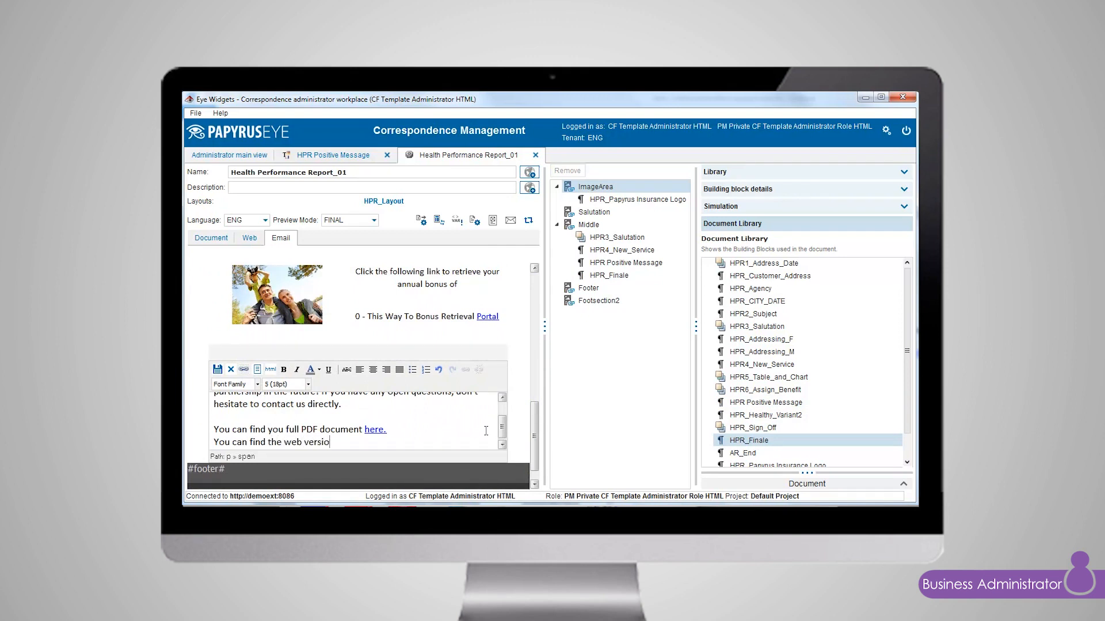
pyautogui.click(243, 369)
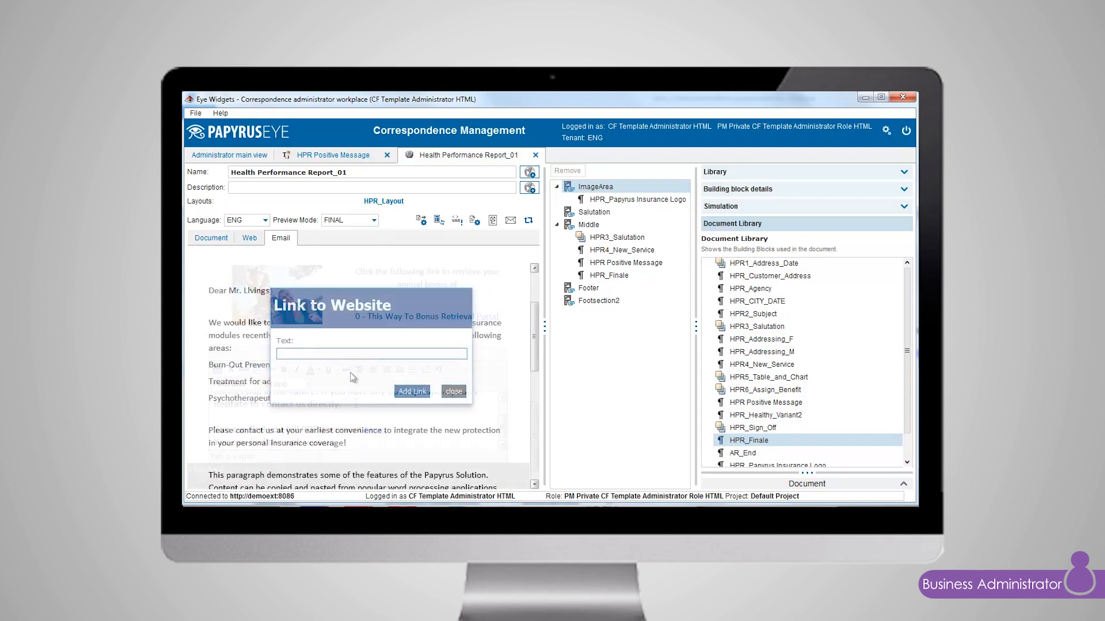
pyautogui.write('here')
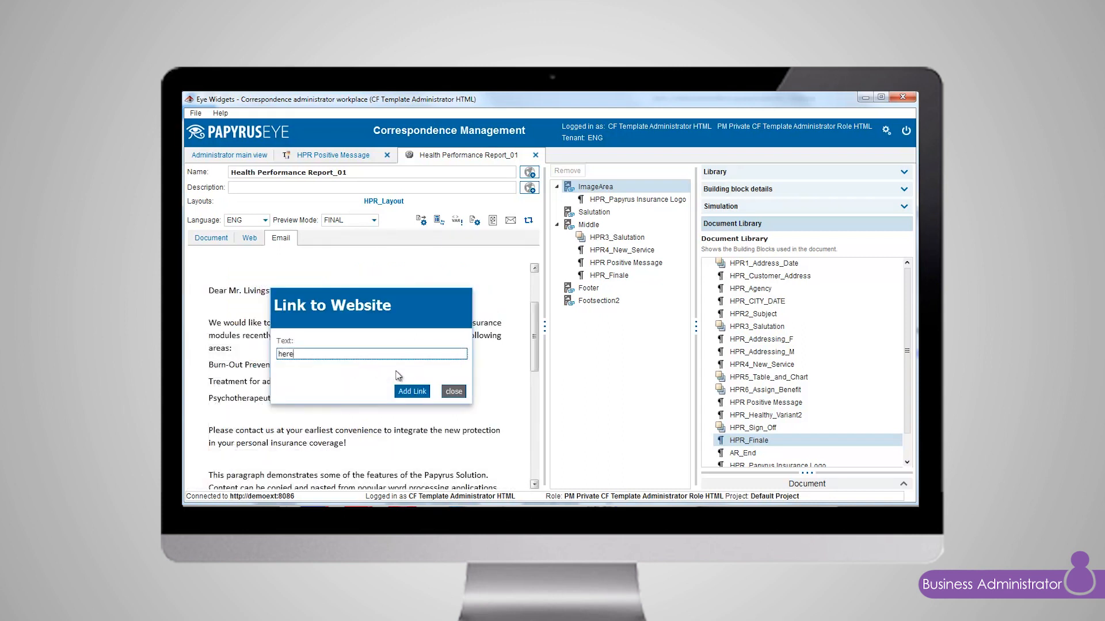
pyautogui.click(412, 391)
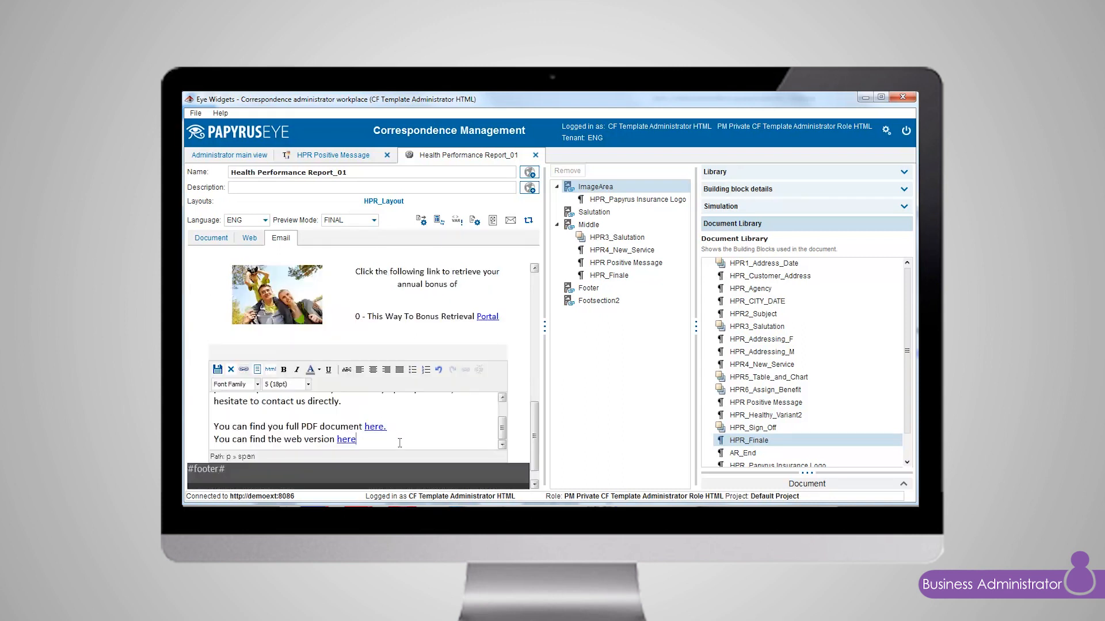
pyautogui.click(248, 237)
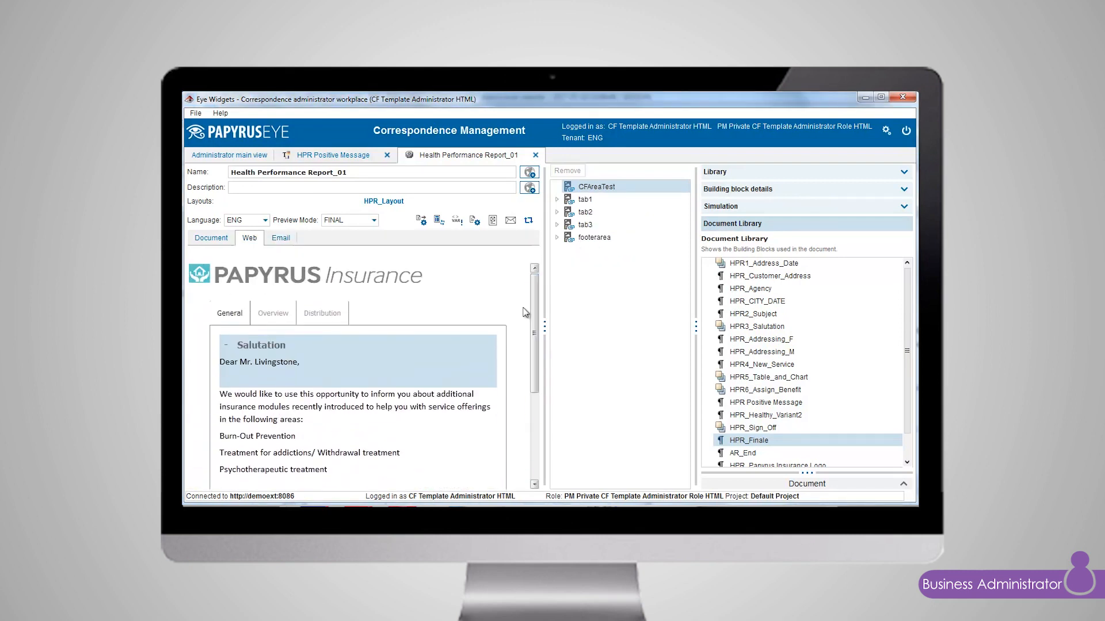
pyautogui.click(273, 313)
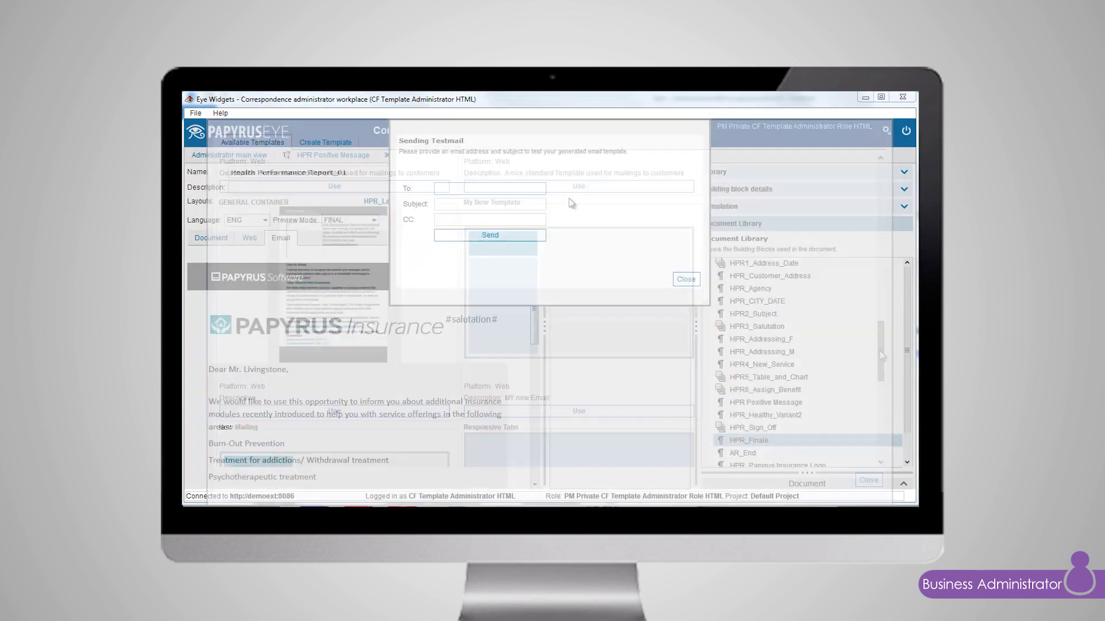
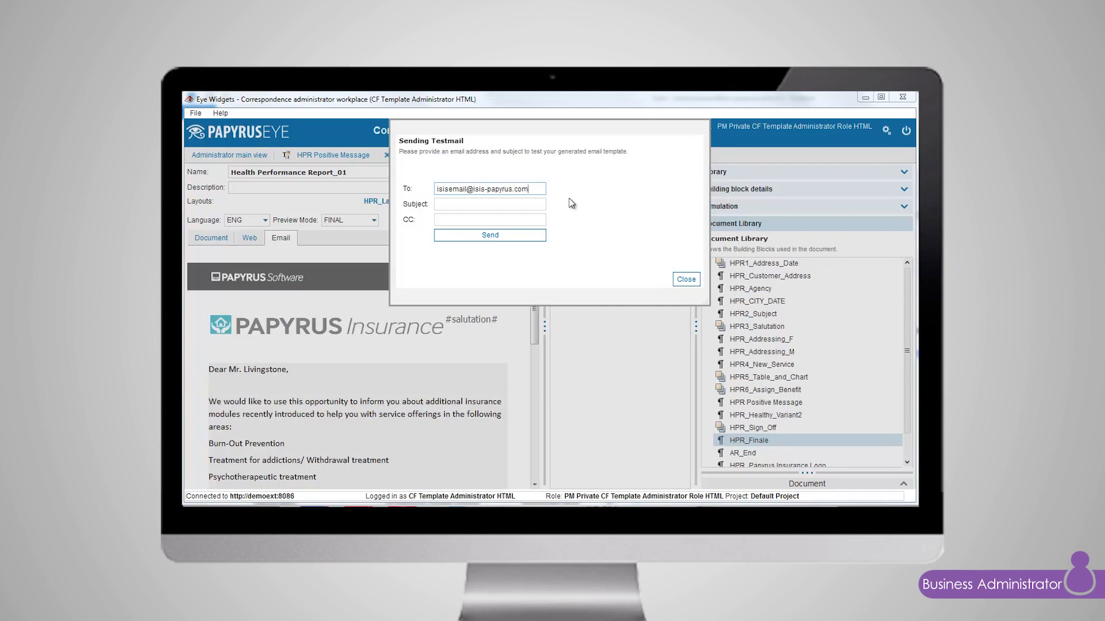
pyautogui.write('Health R')
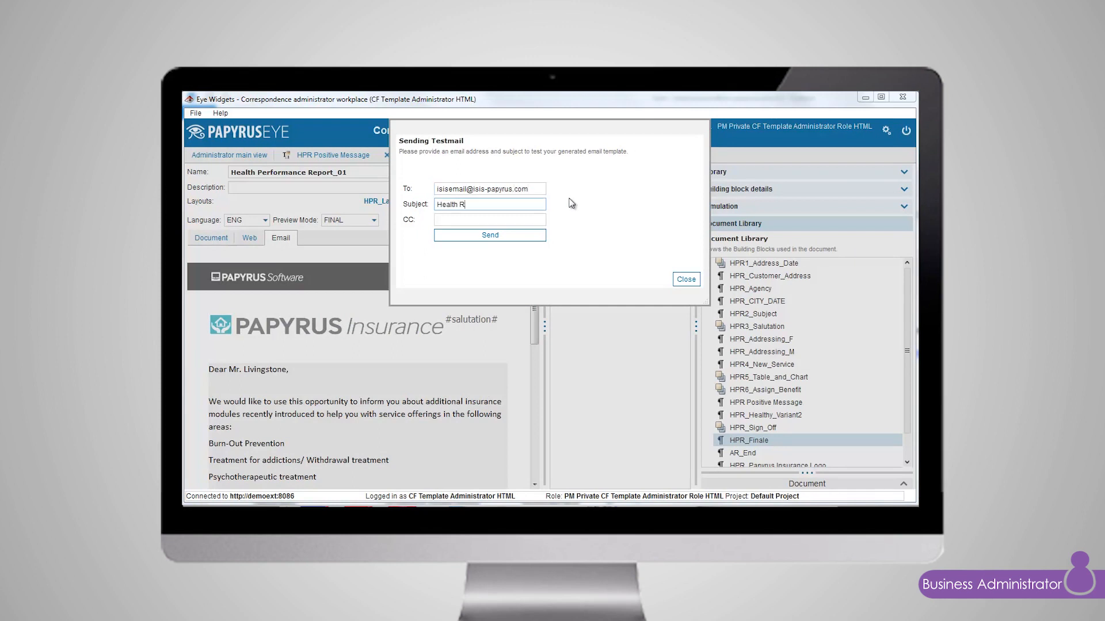
pyautogui.click(489, 235)
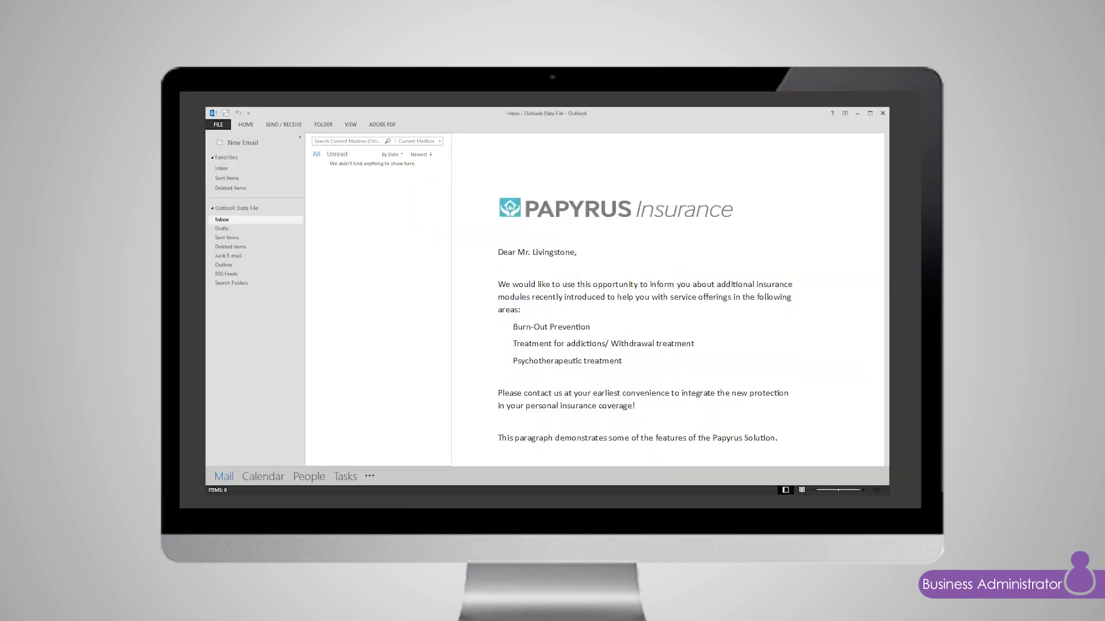